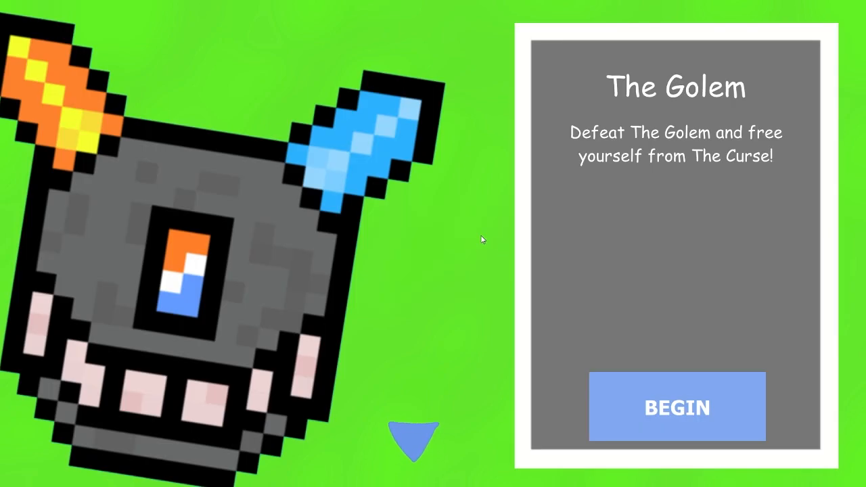
pyautogui.moveTo(198, 157)
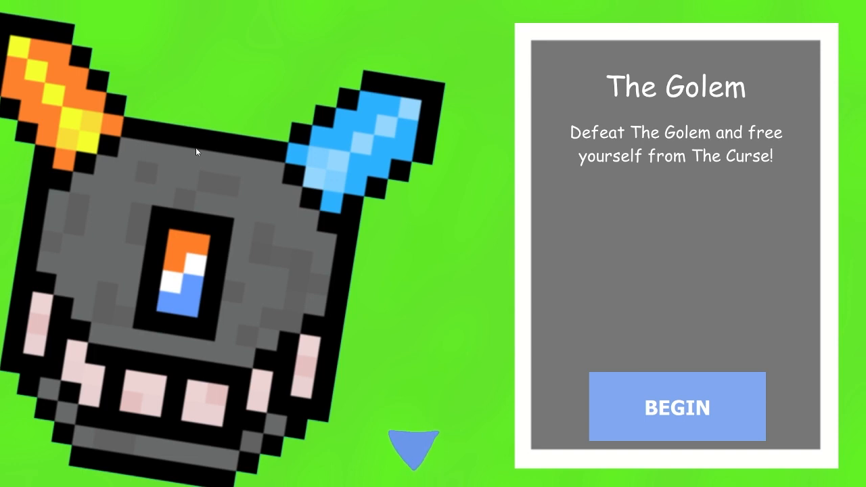
pyautogui.moveTo(239, 171)
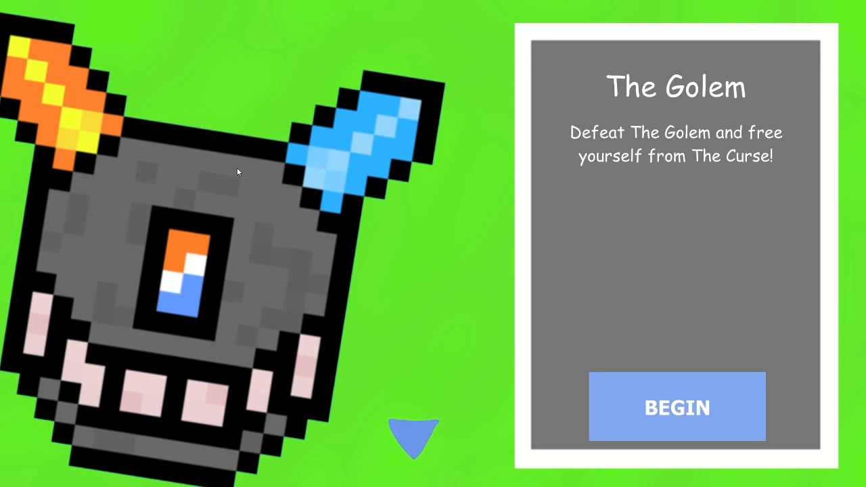
pyautogui.moveTo(427, 344)
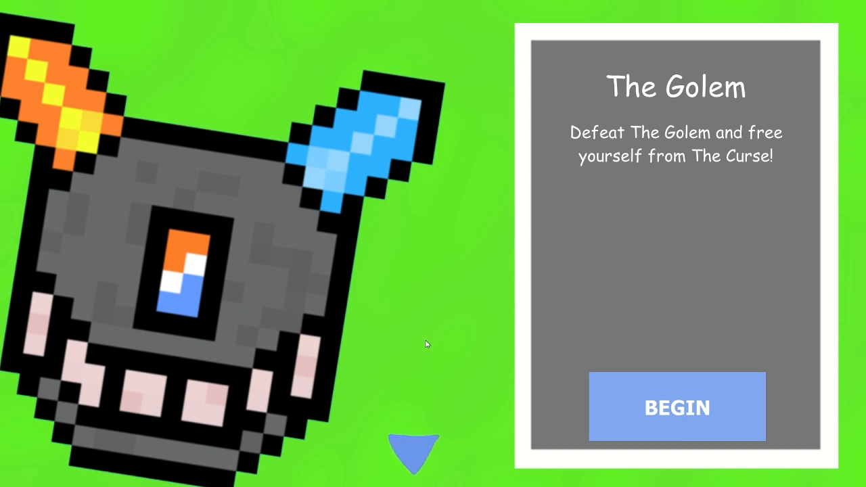
pyautogui.moveTo(417, 454)
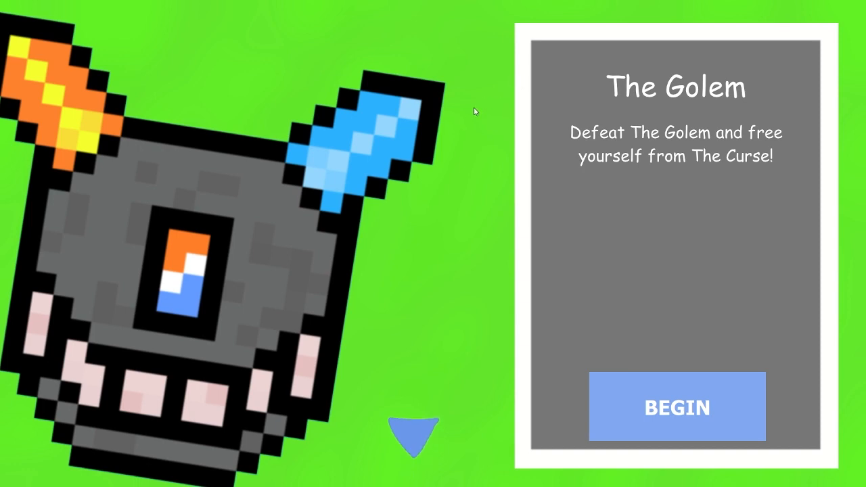
pyautogui.moveTo(200, 233)
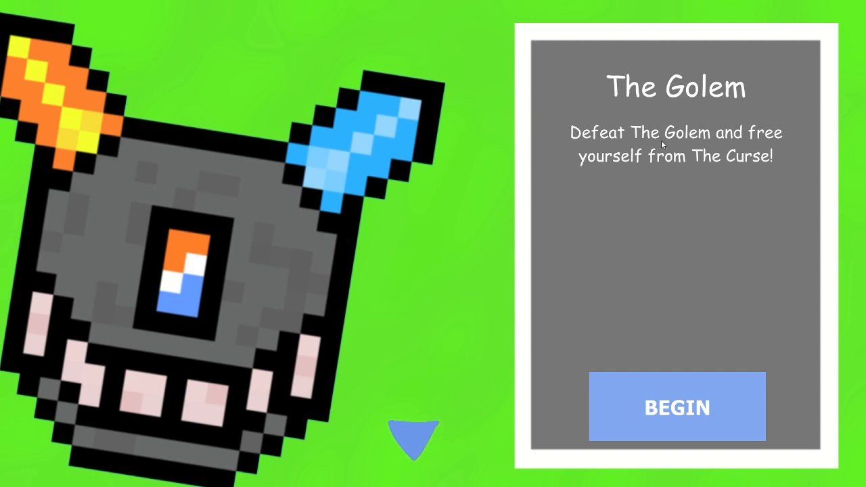
pyautogui.moveTo(602, 176)
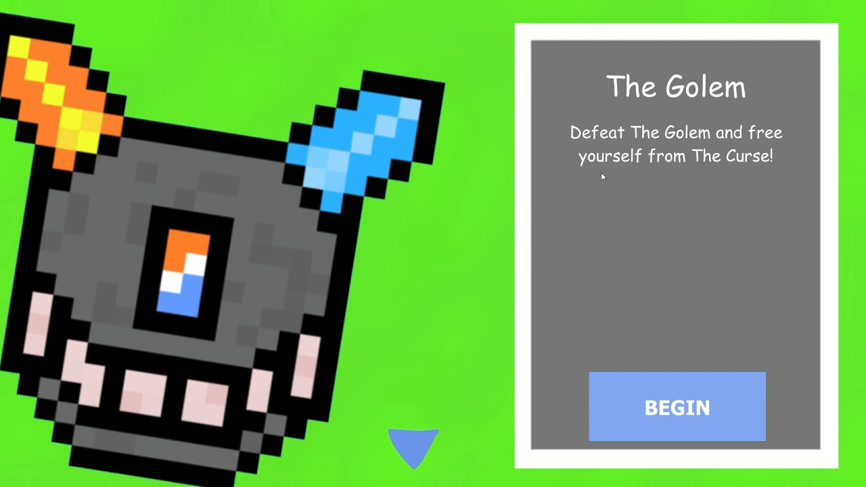
pyautogui.moveTo(747, 189)
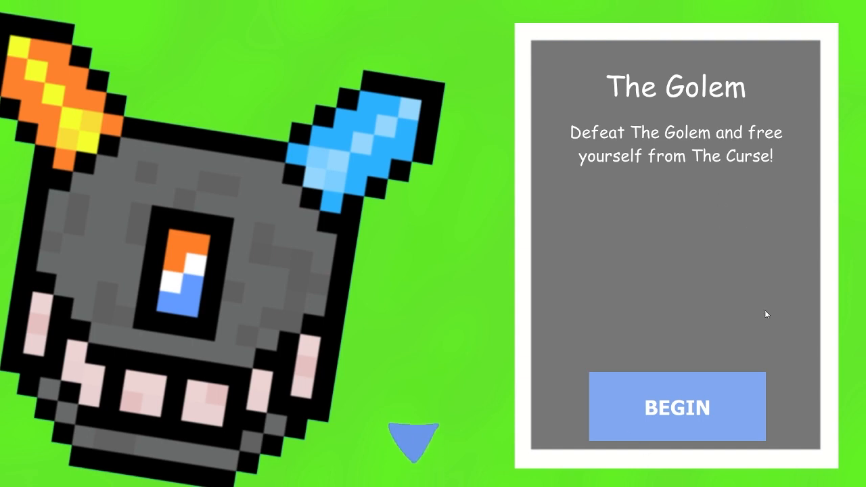
pyautogui.moveTo(756, 320)
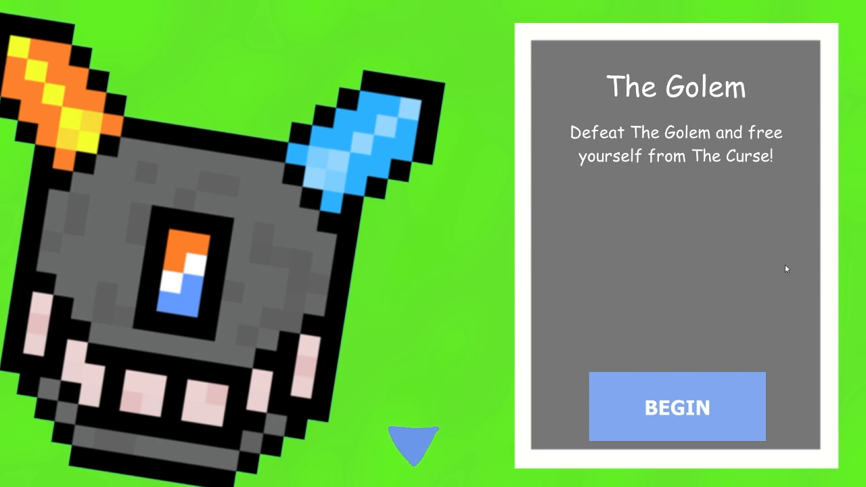
# Begin The Golem challenge and complete the walk-and-dash movement practice
pyautogui.click(676, 406)
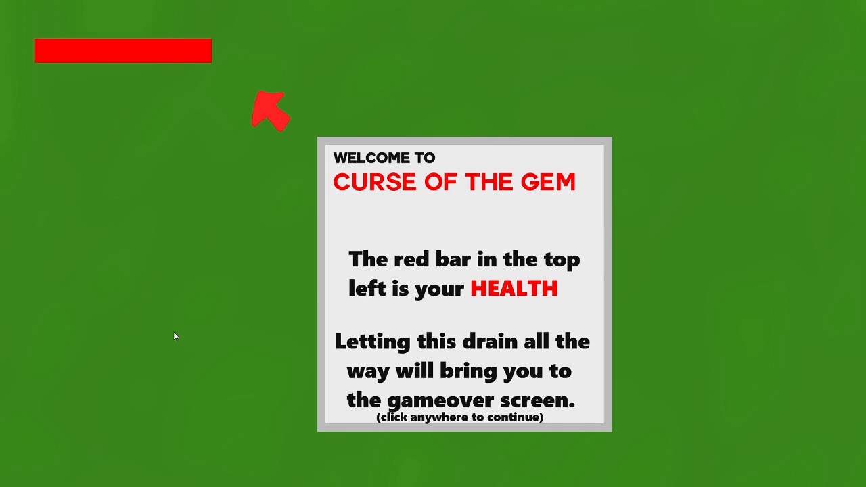
pyautogui.moveTo(257, 209)
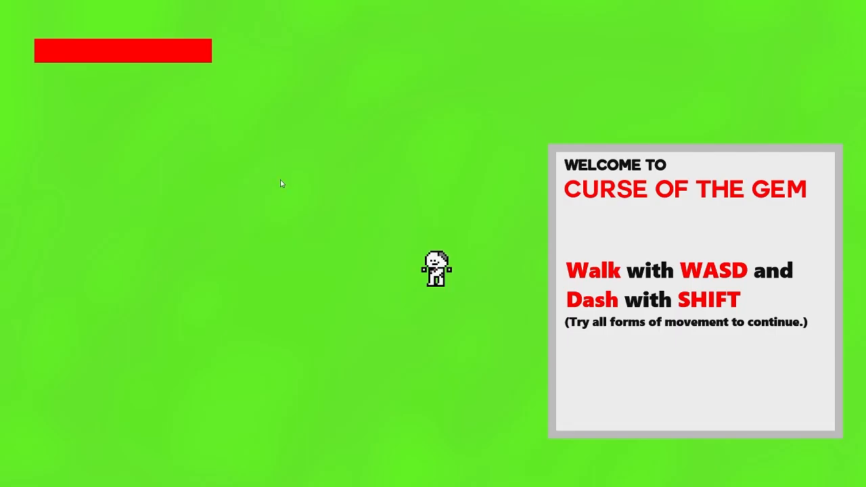
pyautogui.moveTo(311, 143)
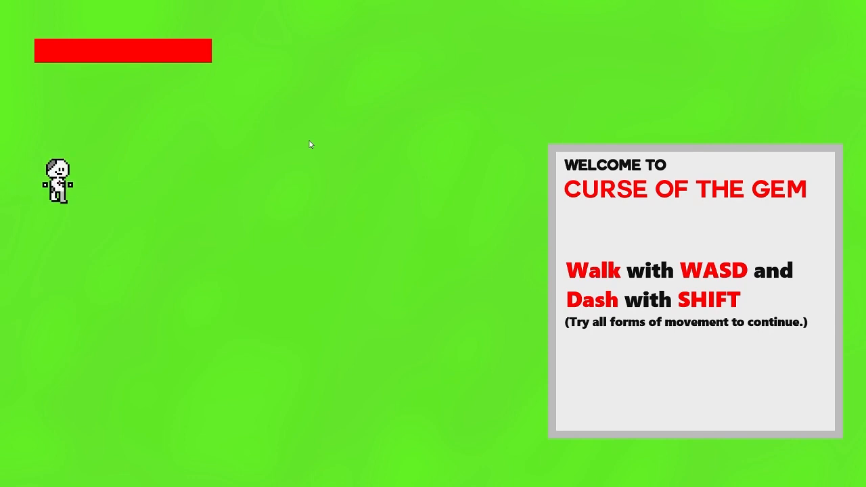
pyautogui.press('d')
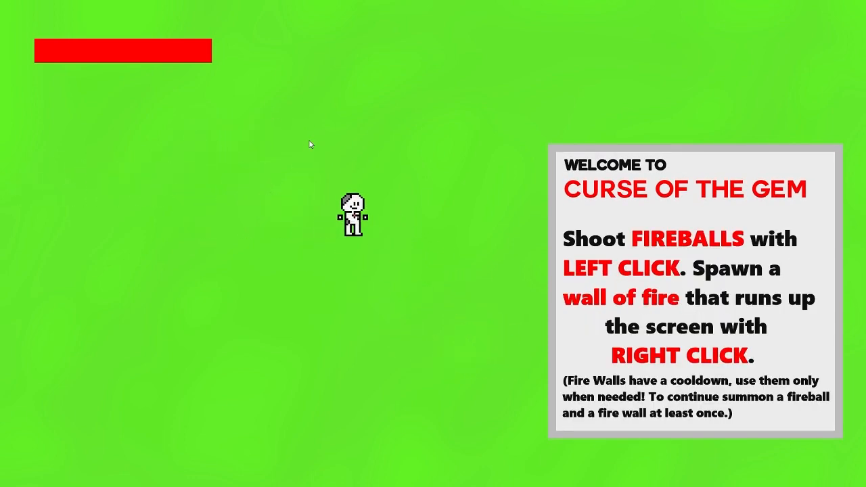
pyautogui.moveTo(429, 288)
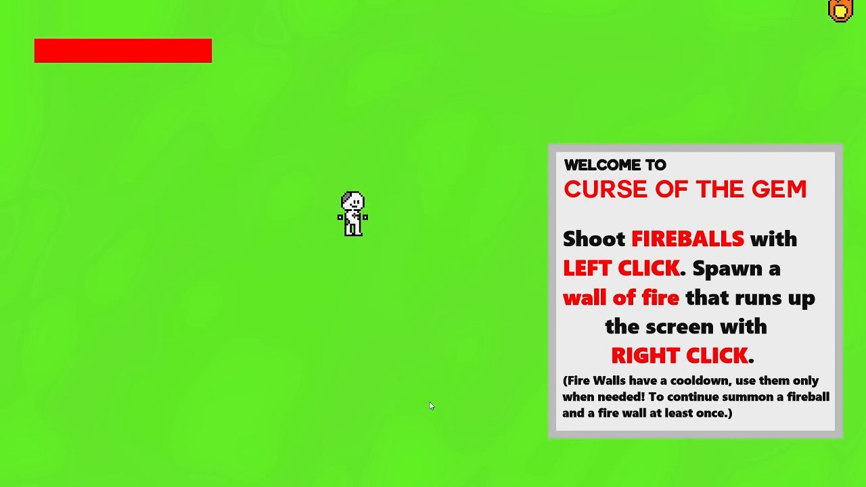
pyautogui.moveTo(344, 460)
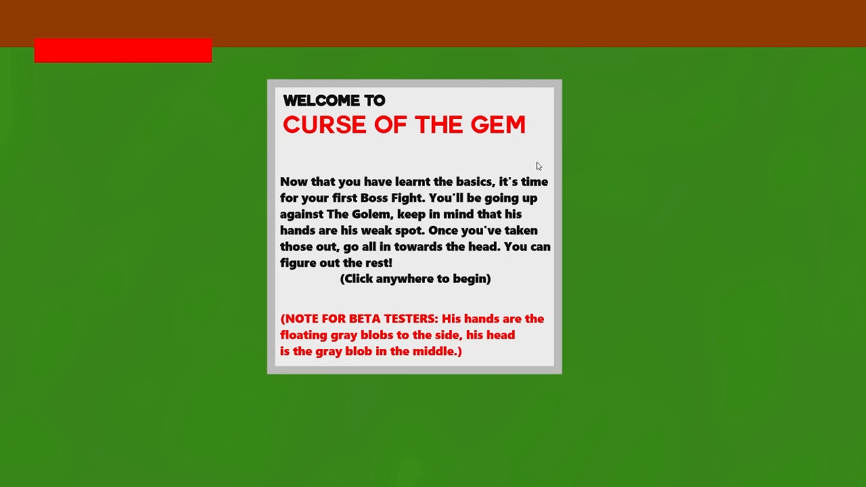
pyautogui.moveTo(574, 173)
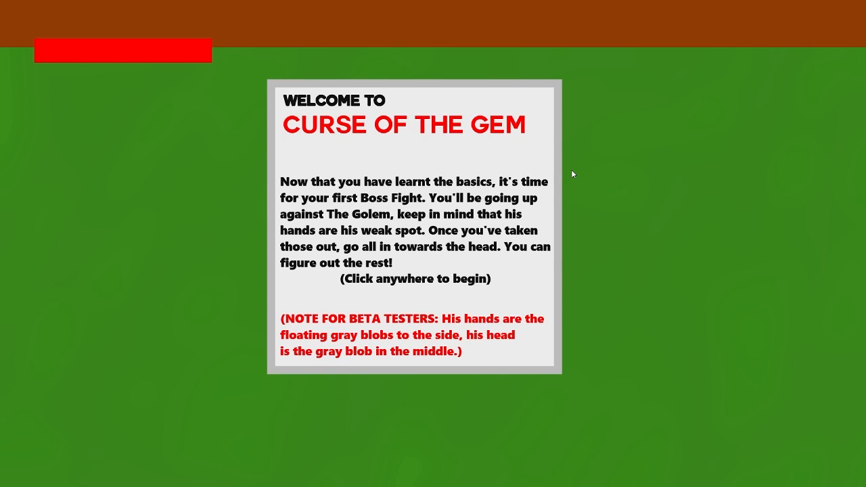
pyautogui.moveTo(795, 222)
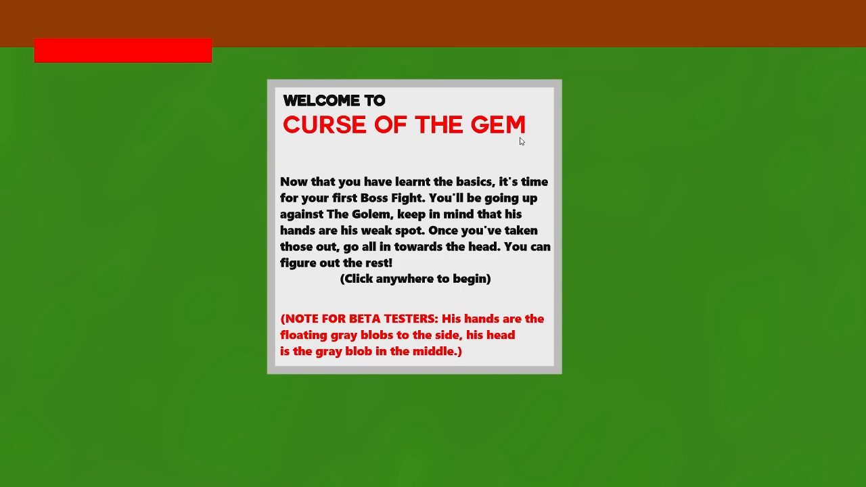
pyautogui.moveTo(414, 173)
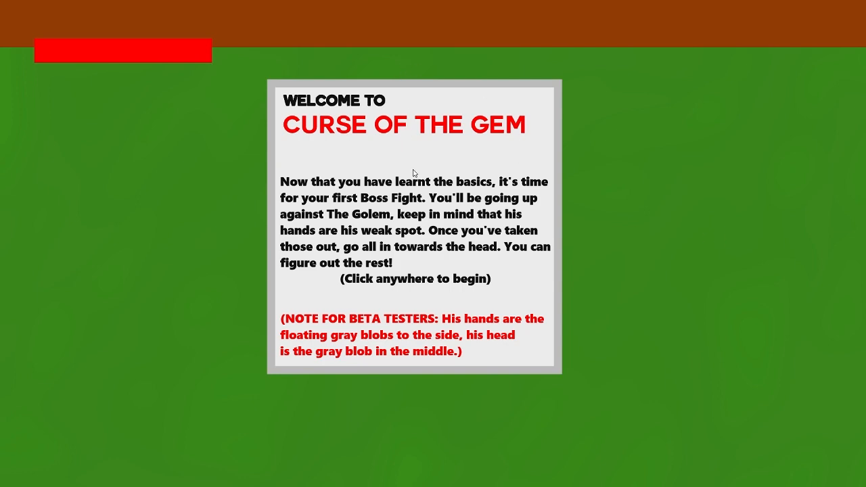
pyautogui.moveTo(471, 372)
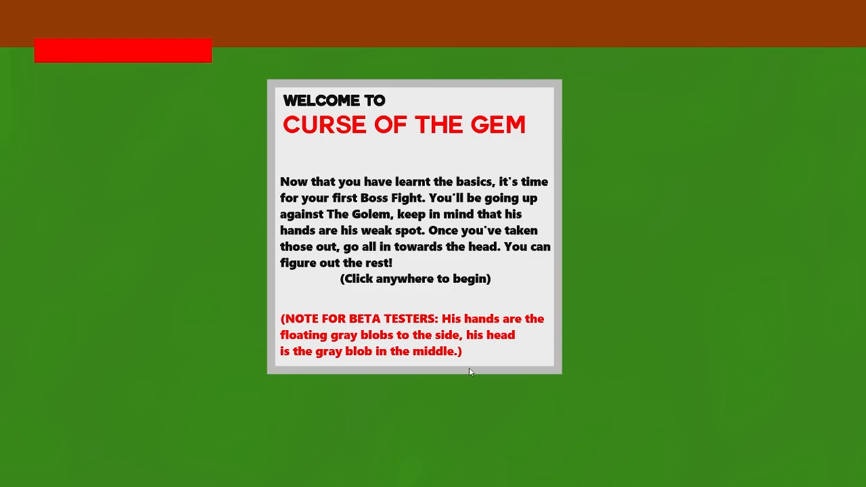
pyautogui.click(471, 371)
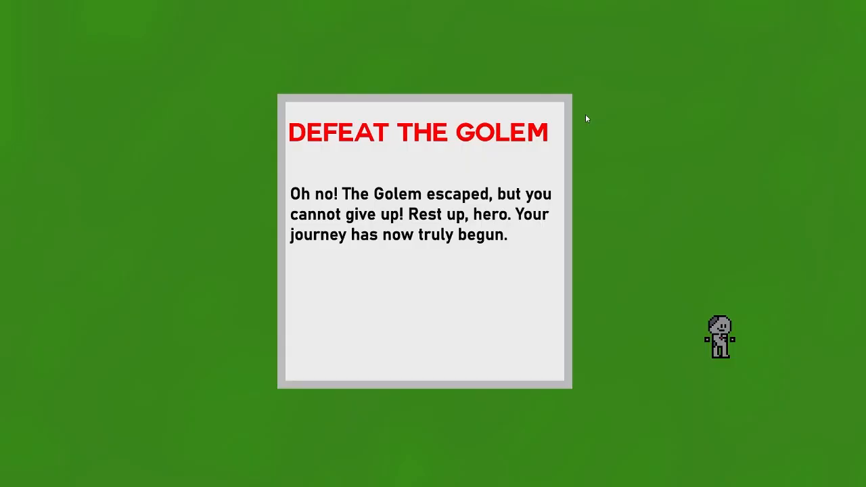
pyautogui.moveTo(457, 168)
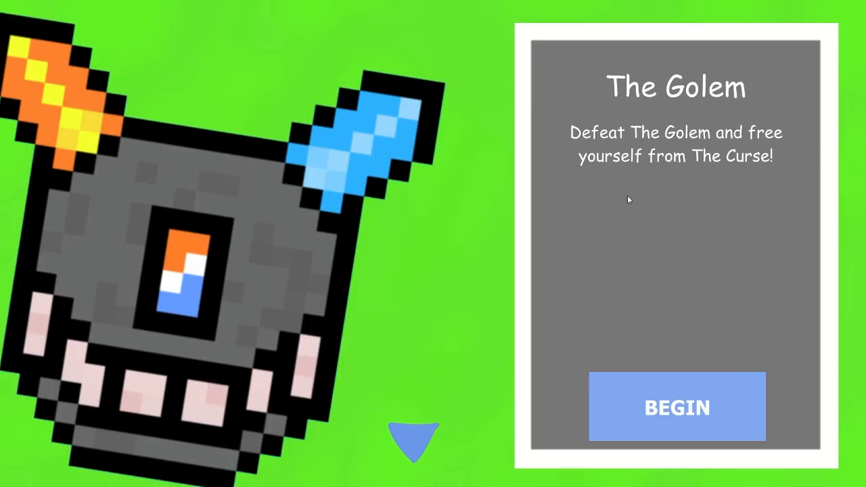
pyautogui.moveTo(642, 206)
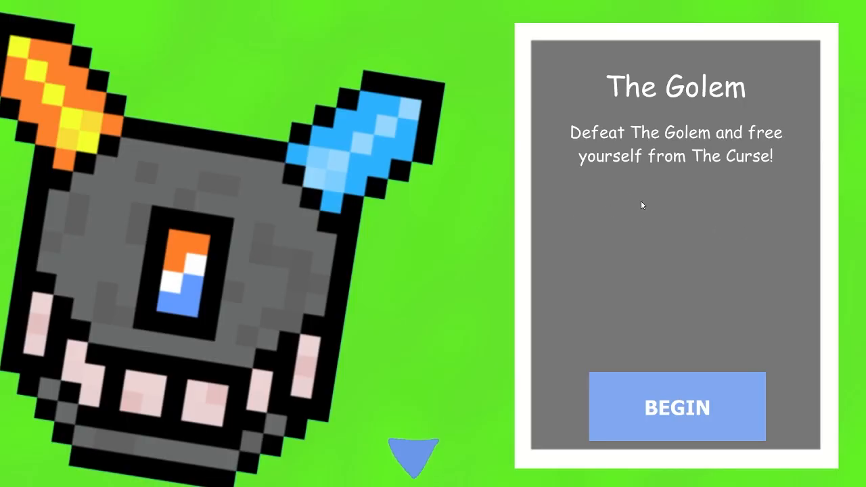